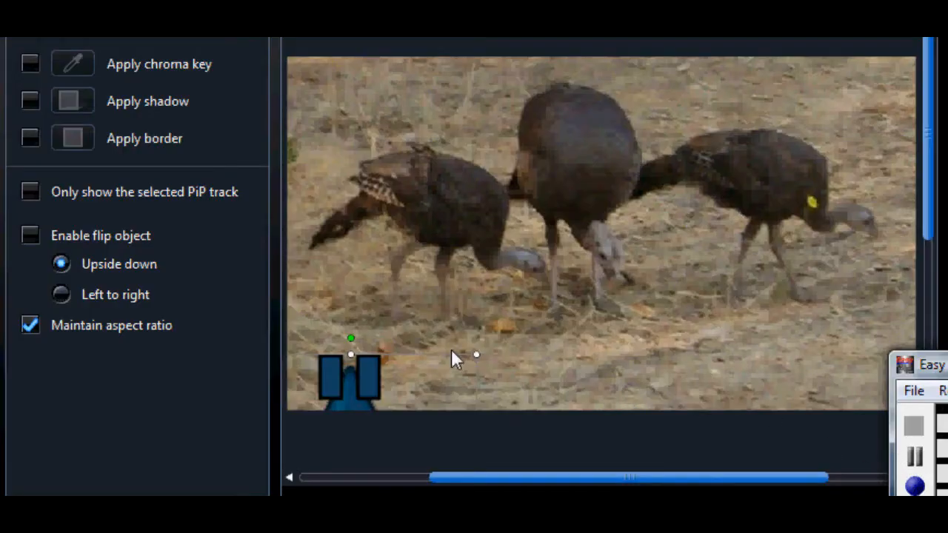
mouse_move(148, 103)
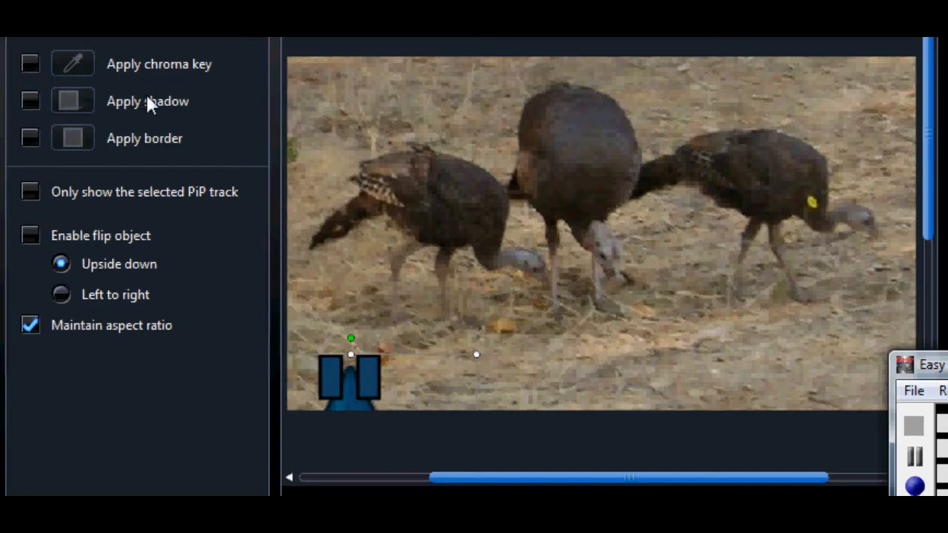
mouse_move(349, 385)
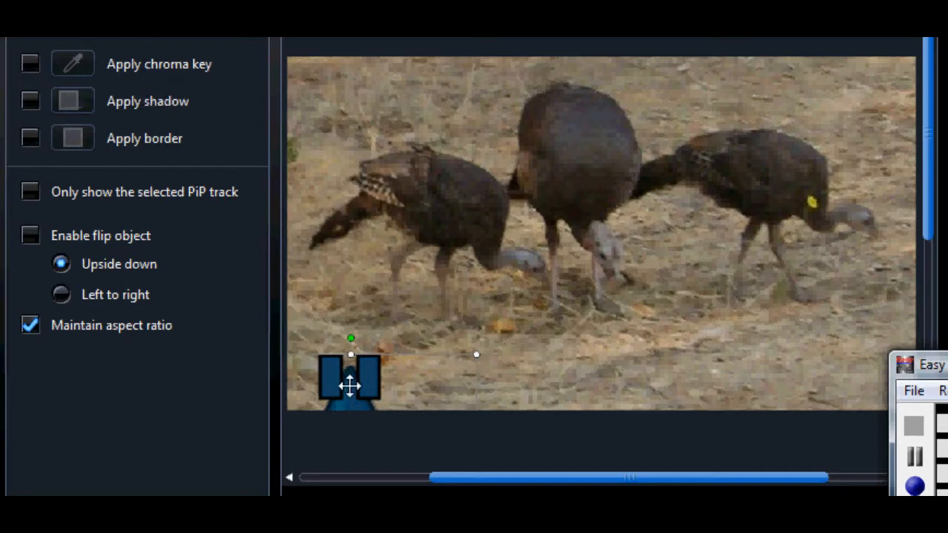
Step: Move the rifle barrel up from the bottom-left, enlarge it, and center its sights over the turkeys
left_click_drag(350, 385, 422, 256)
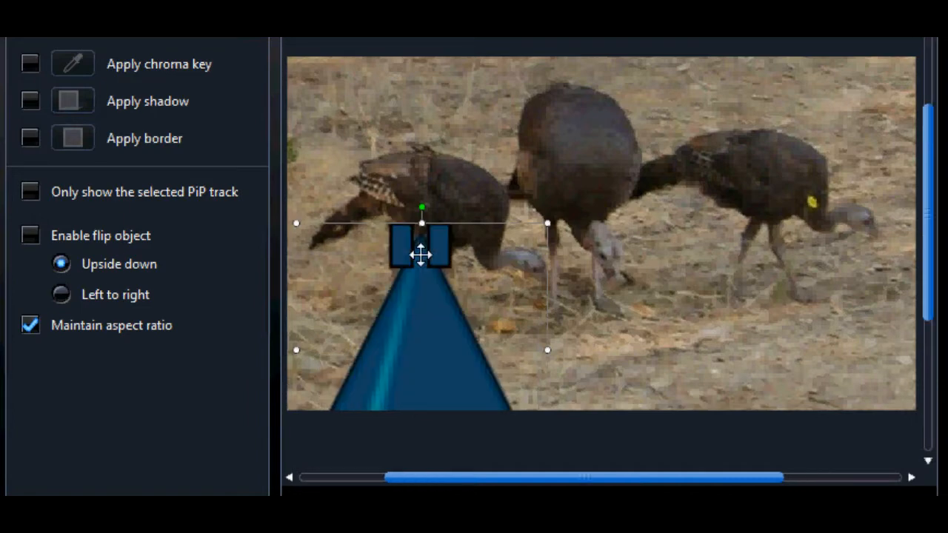
left_click_drag(422, 254, 487, 195)
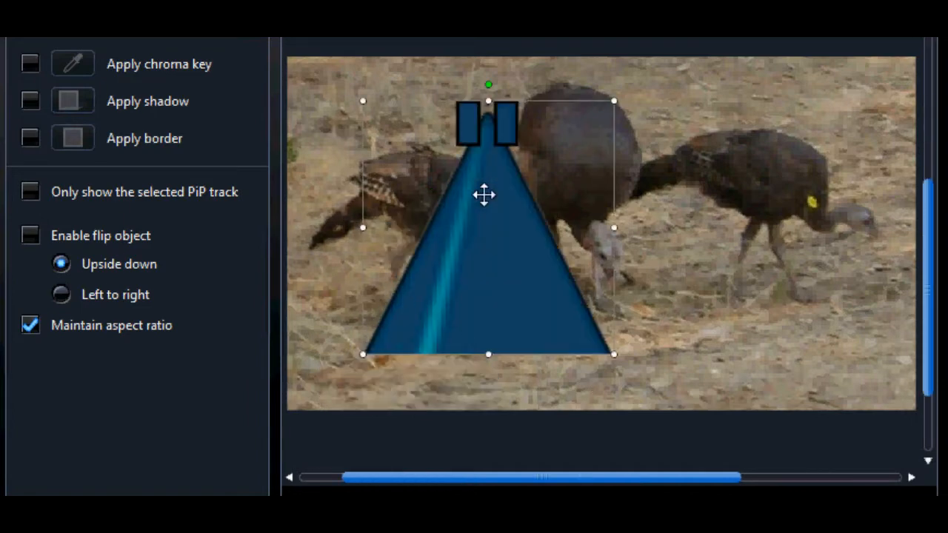
left_click_drag(488, 194, 367, 337)
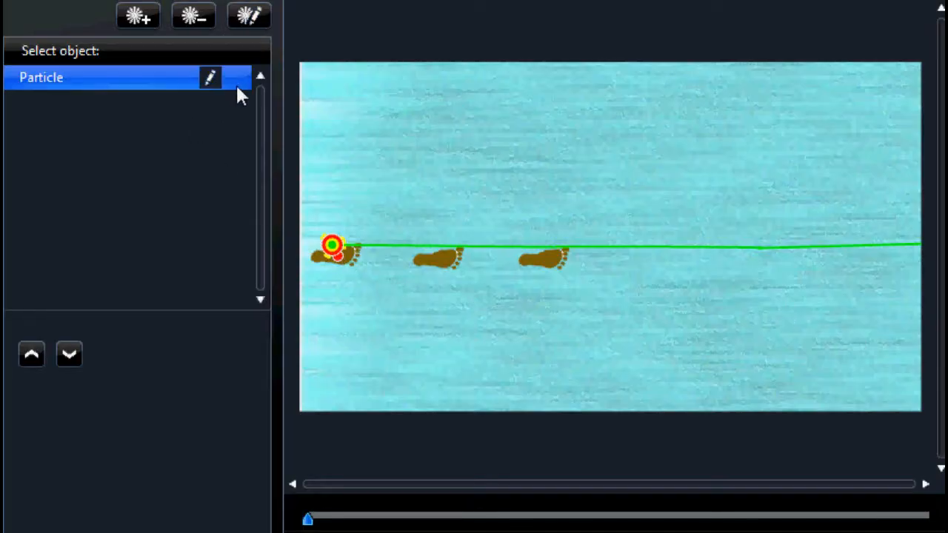
Step: Open the Particle object's settings, show its footprint image, and review parameters like Max count 22
left_click(210, 77)
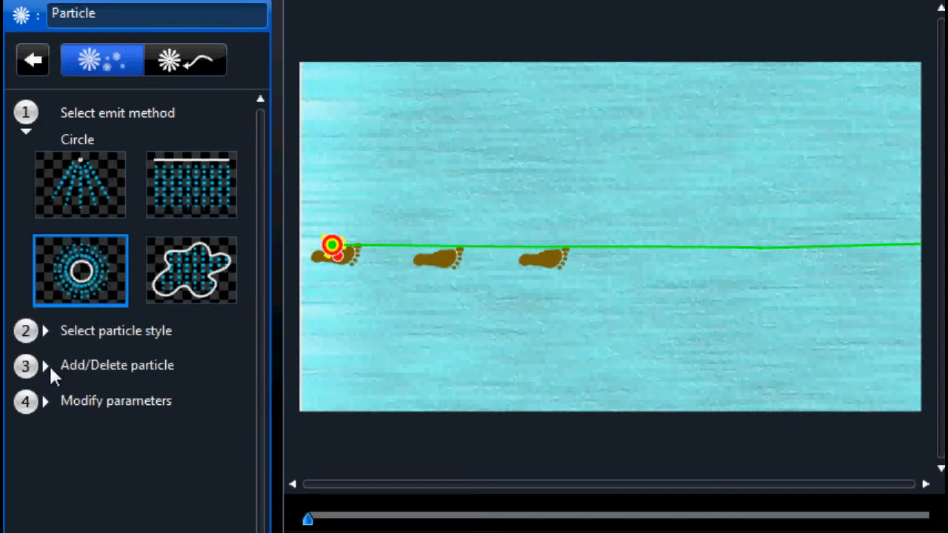
left_click(43, 365)
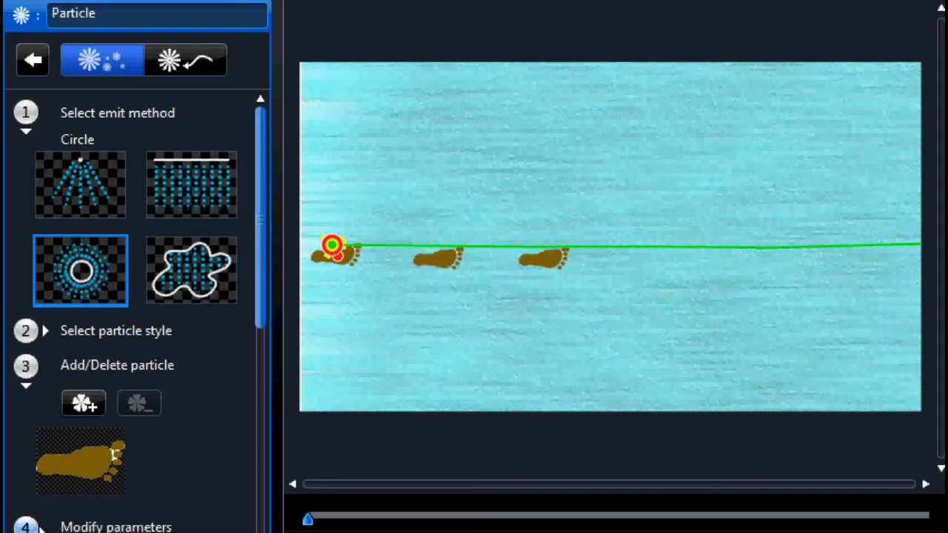
scroll("down", 3)
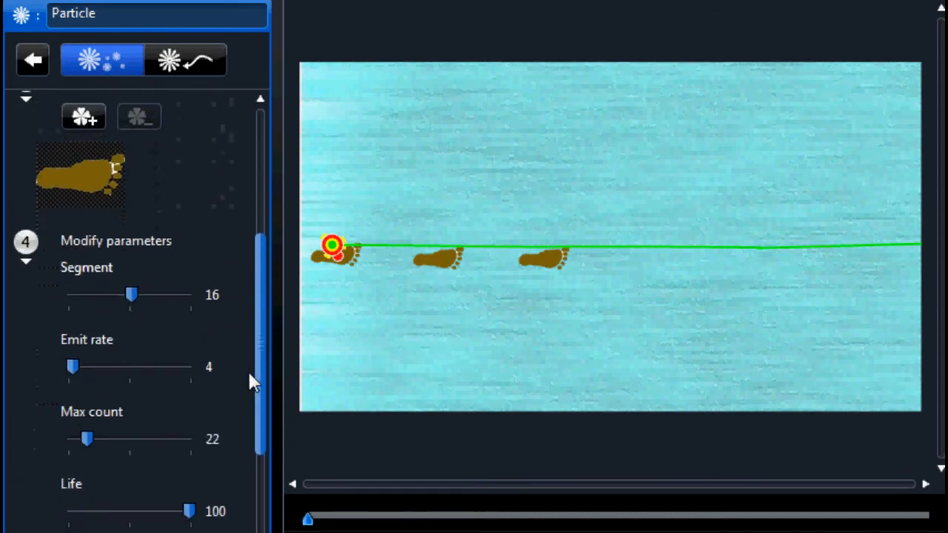
scroll("down", 3)
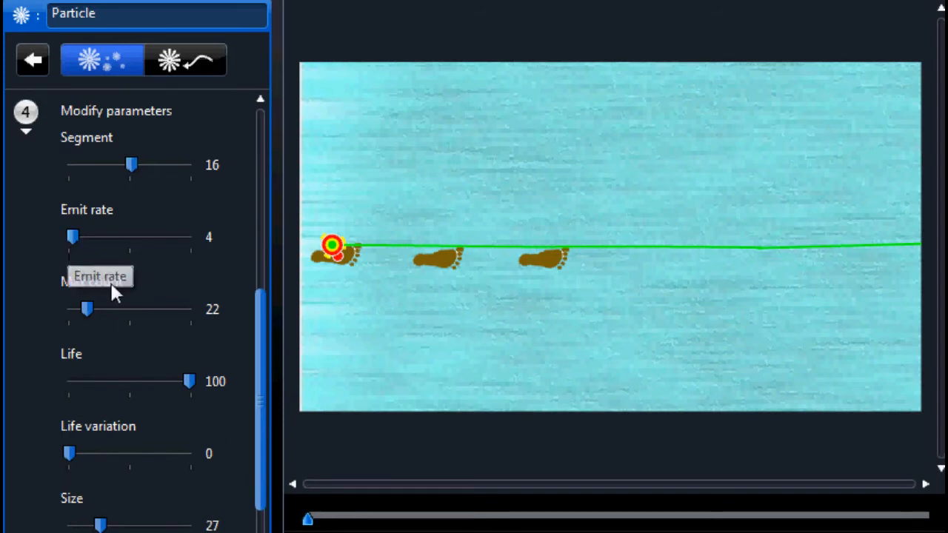
mouse_move(185, 404)
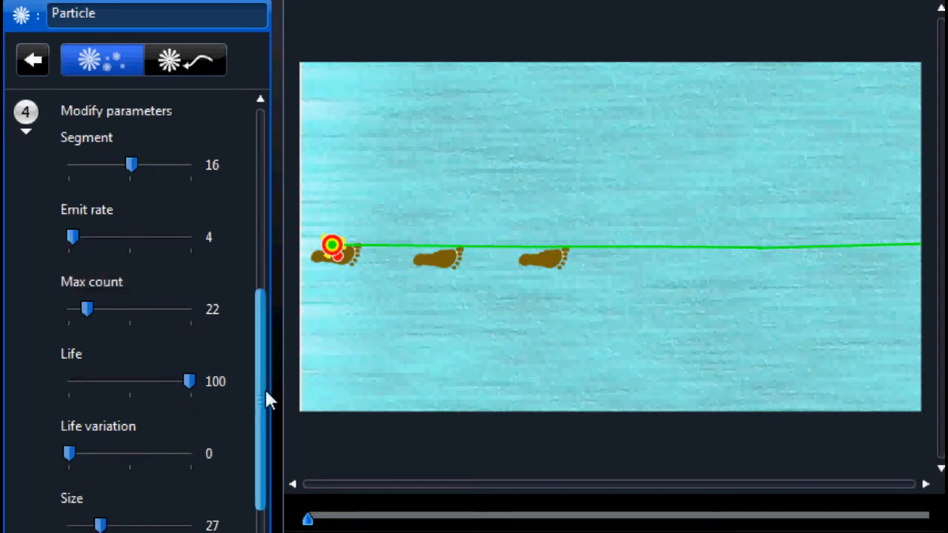
scroll("down", 3)
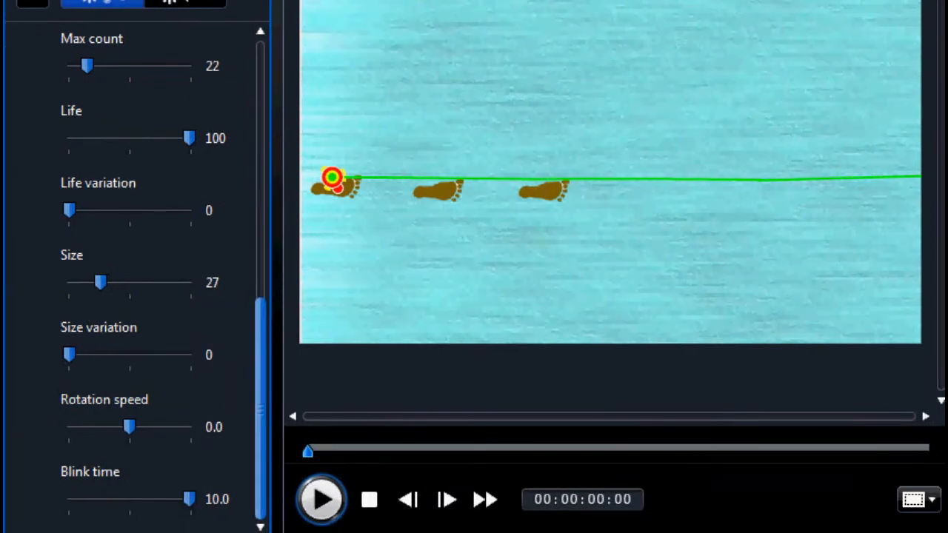
left_click(321, 498)
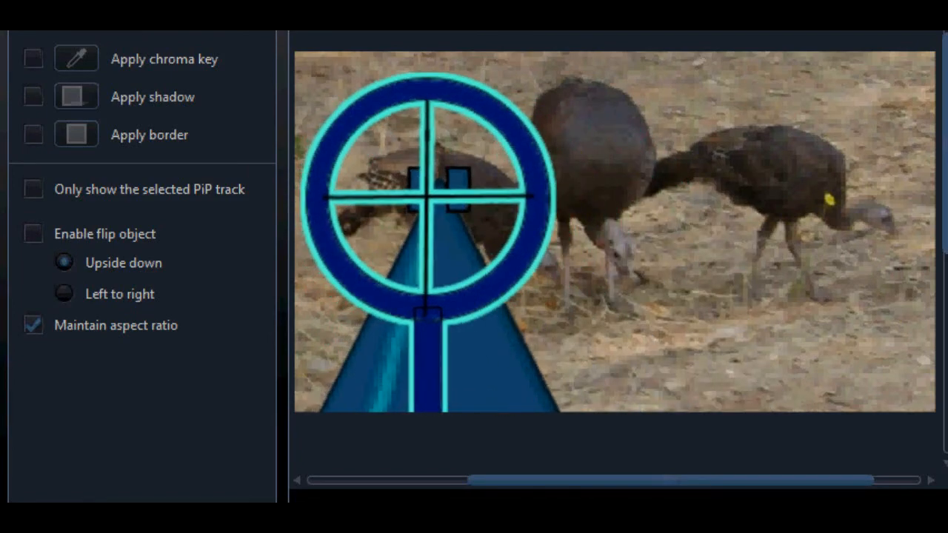
Step: Jump to the first keyframe, showing the small barrel and scope low at left
left_click(65, 263)
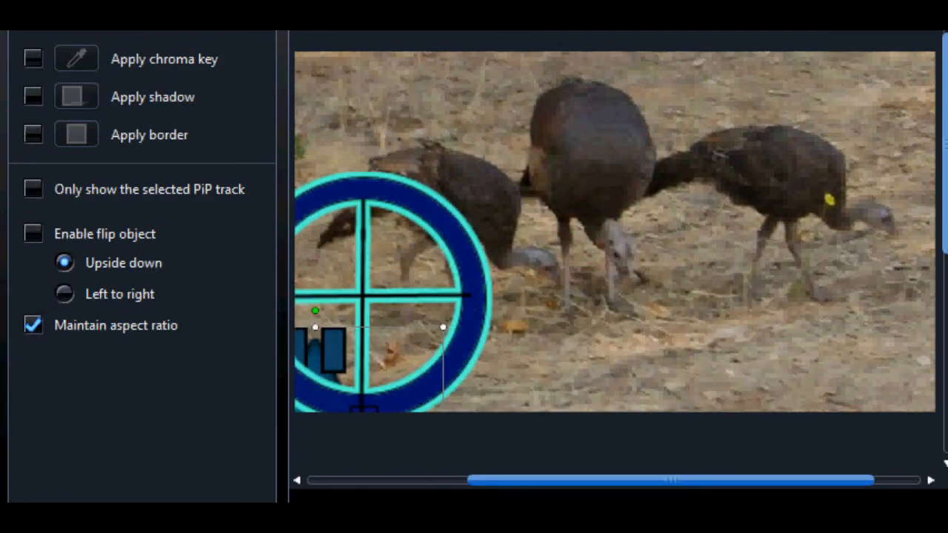